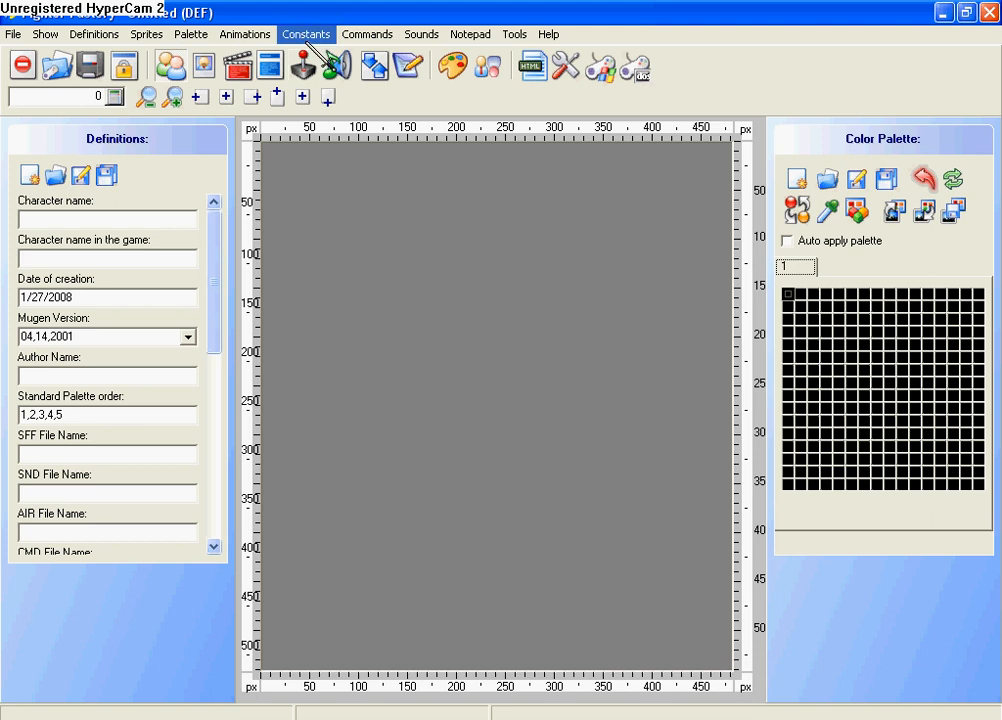
- Browse from My Documents into mugen test > data to load the system sprite file
click(94, 38)
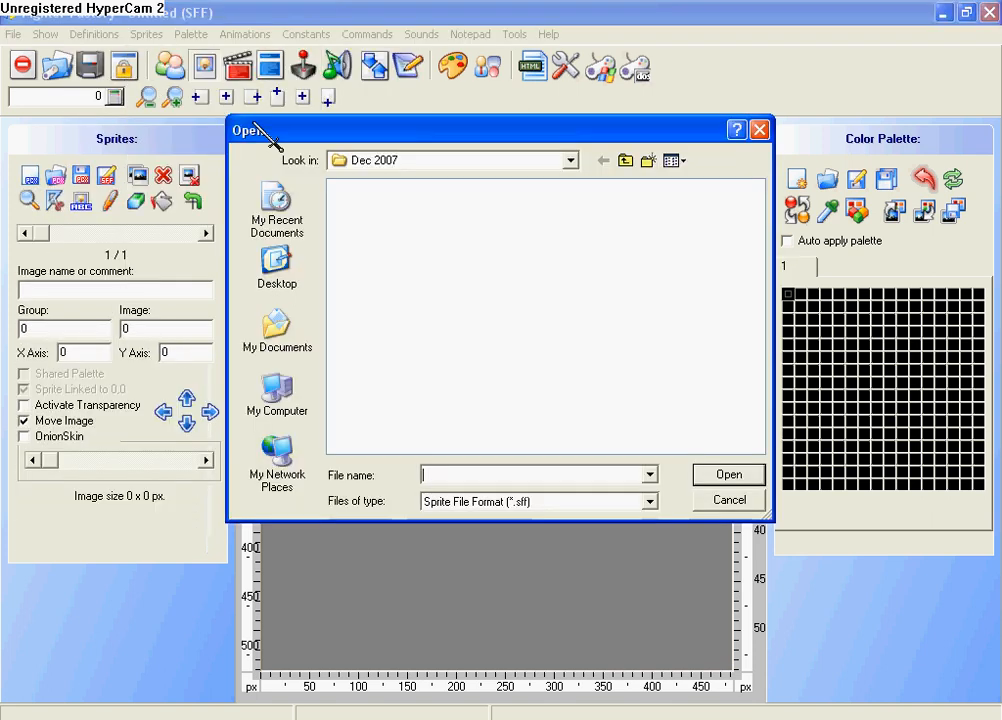
click(626, 160)
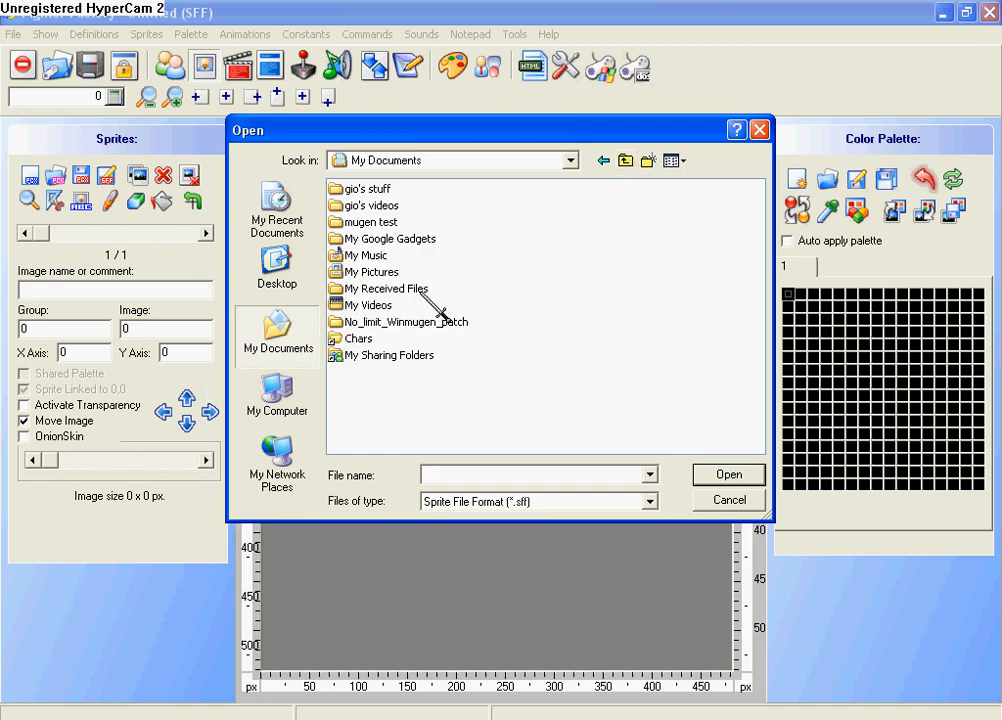
double_click(372, 220)
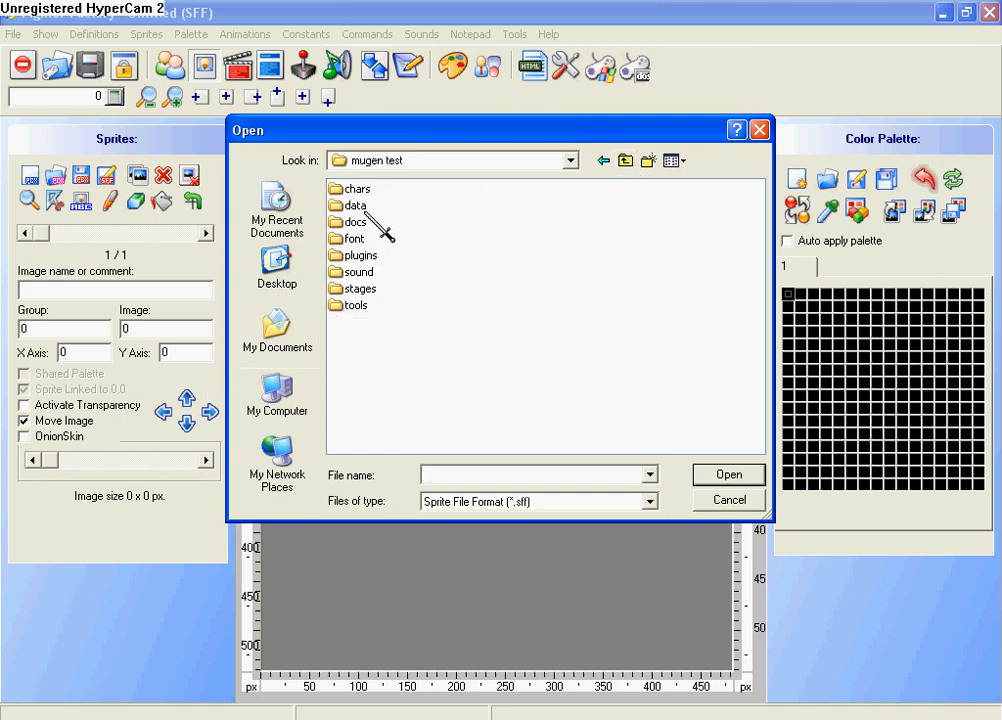
double_click(356, 204)
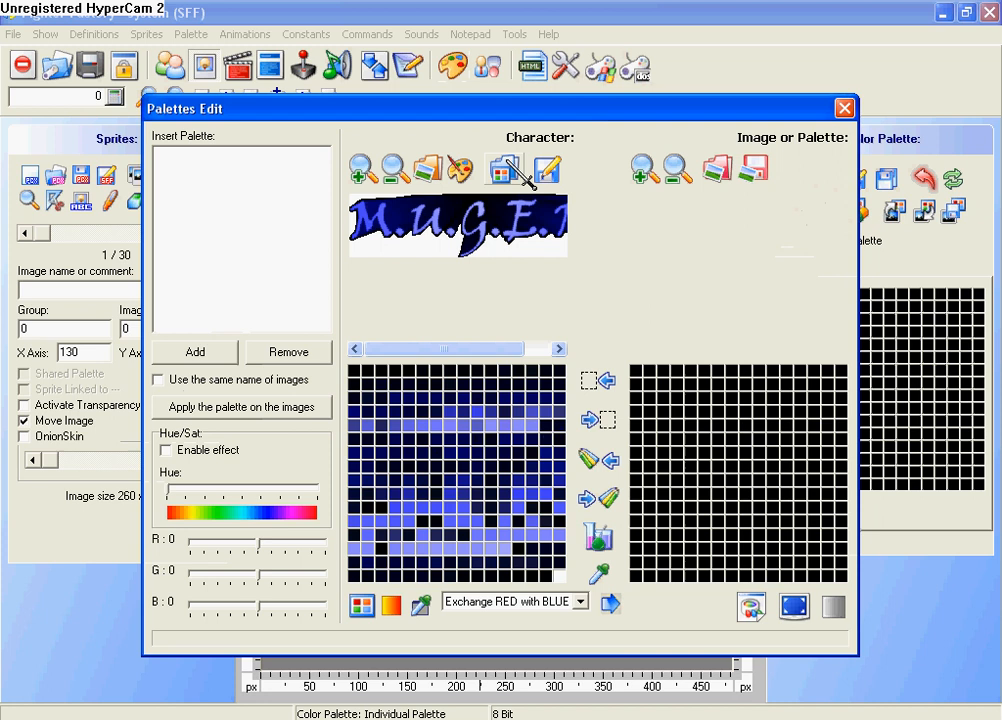
mouse_move(716, 172)
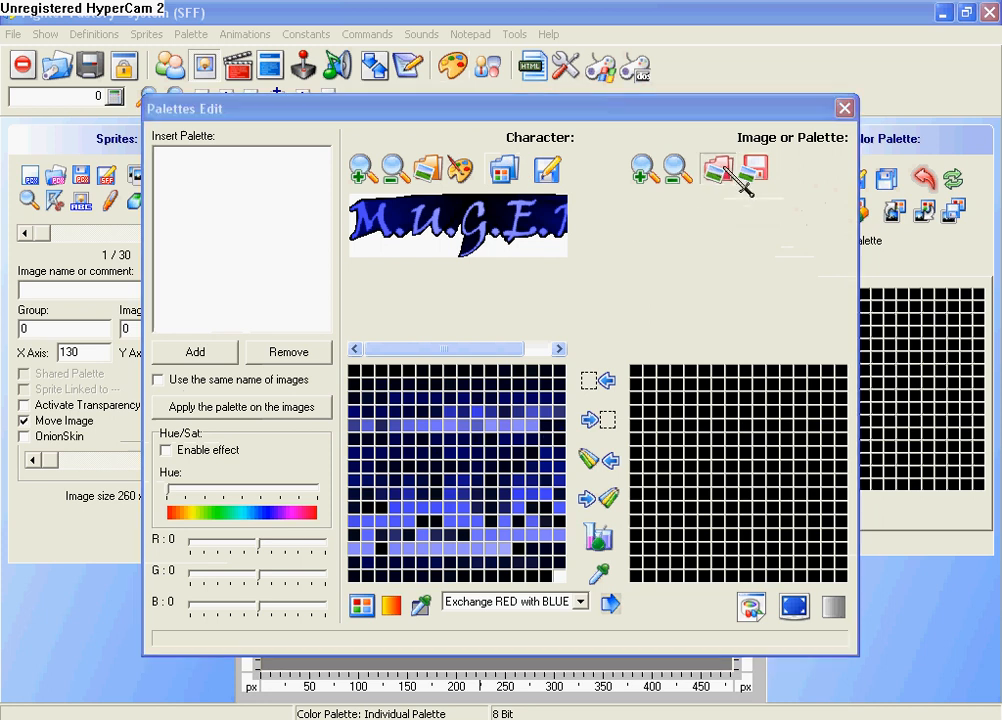
- Load the custom fighting picture as a second image beside the character palette
click(716, 168)
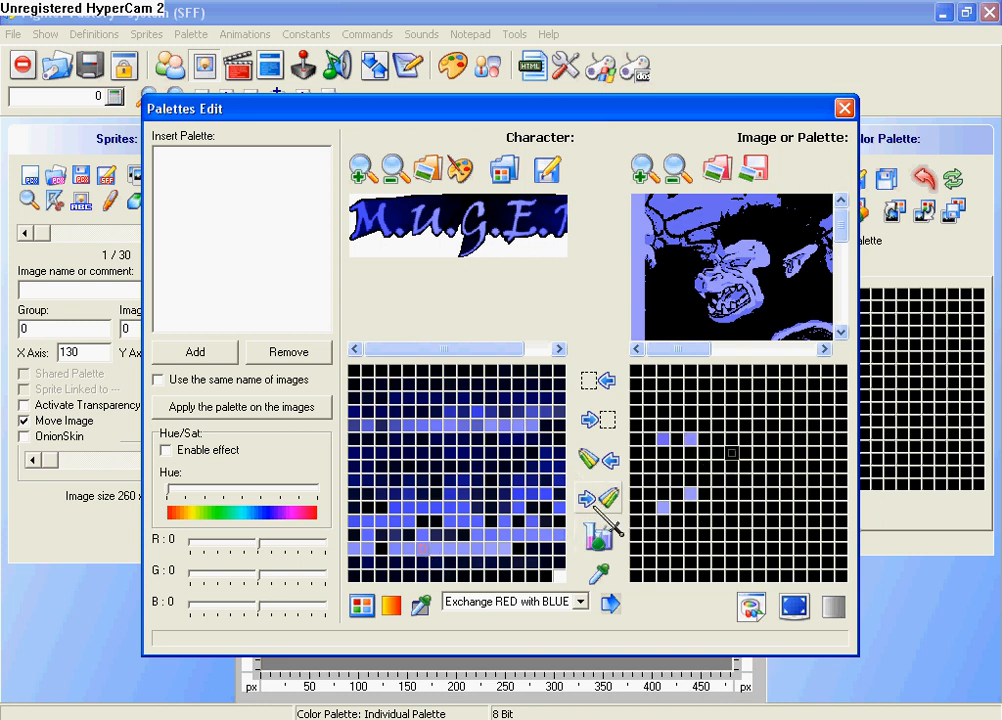
mouse_move(604, 498)
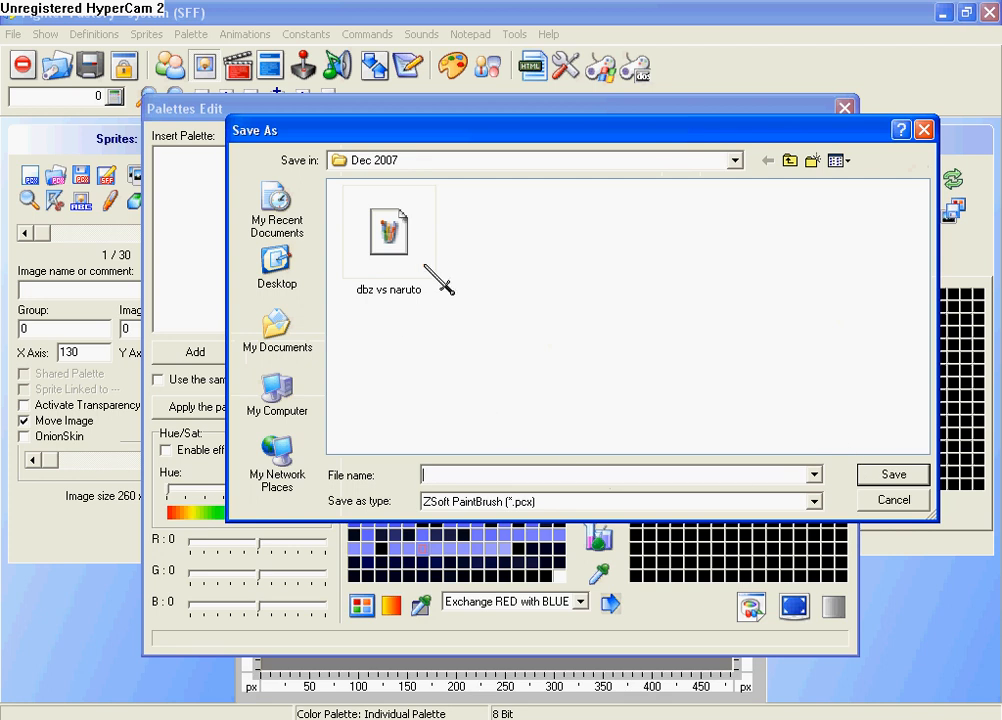
- Save the recoloured picture as dbz vs naruto.pcx in My Documents > mugen test > data
text(dbz vs naruto.pcx)
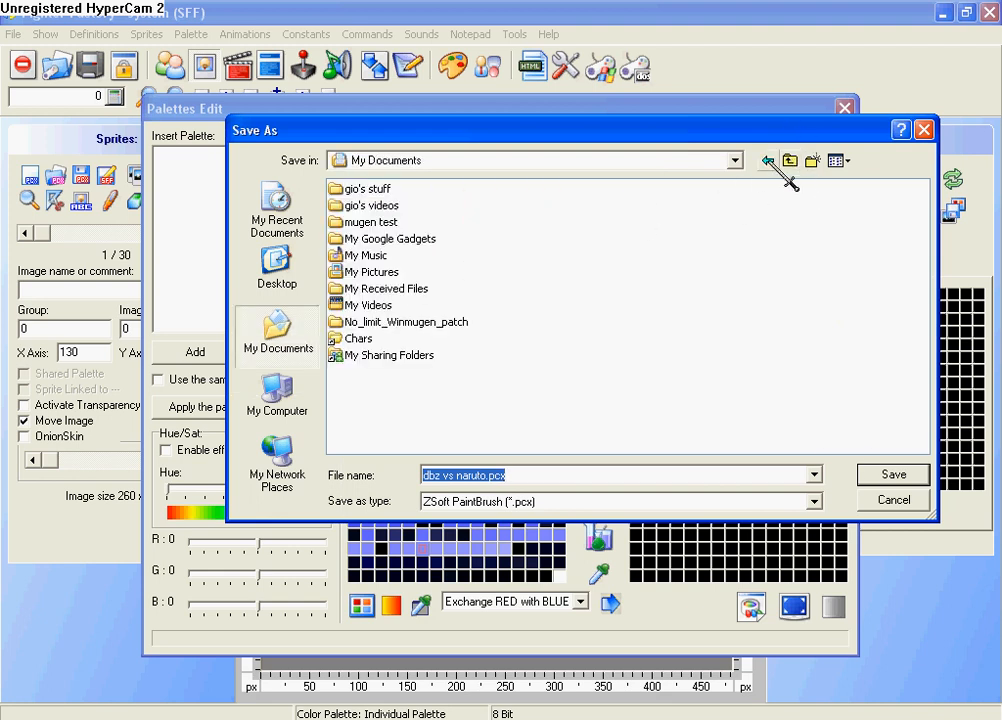
double_click(374, 220)
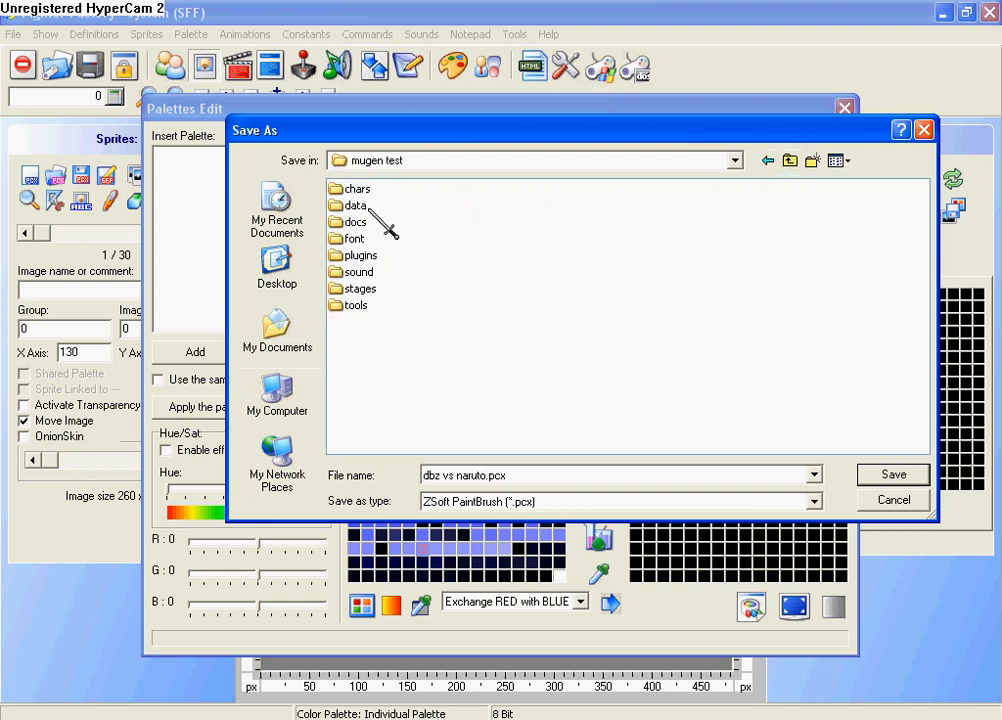
double_click(356, 204)
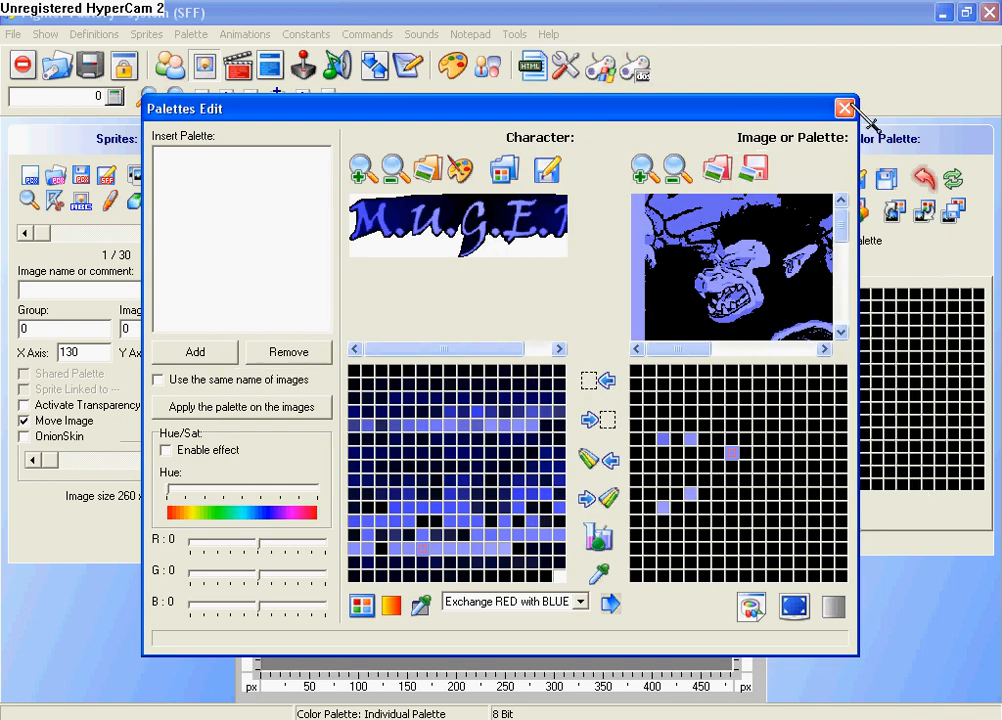
- Leave the palette editor and import dbz vs naruto from the data folder as the first sprite
click(844, 108)
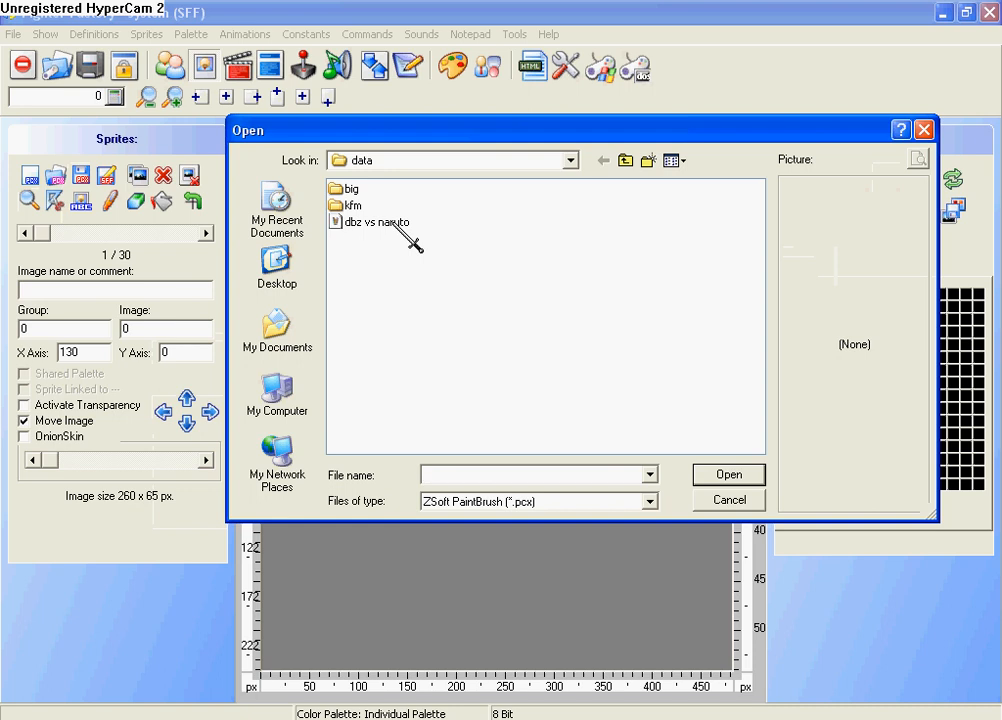
double_click(372, 222)
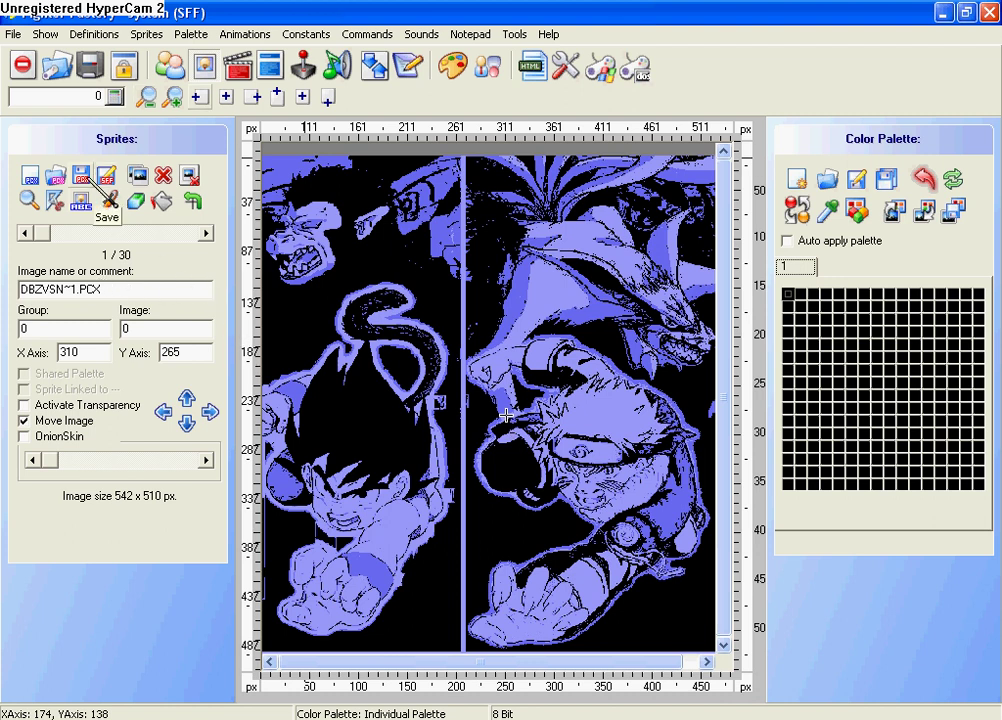
- Export the current sprite's image as dbz vs naruto.pcx in the data folder
click(80, 174)
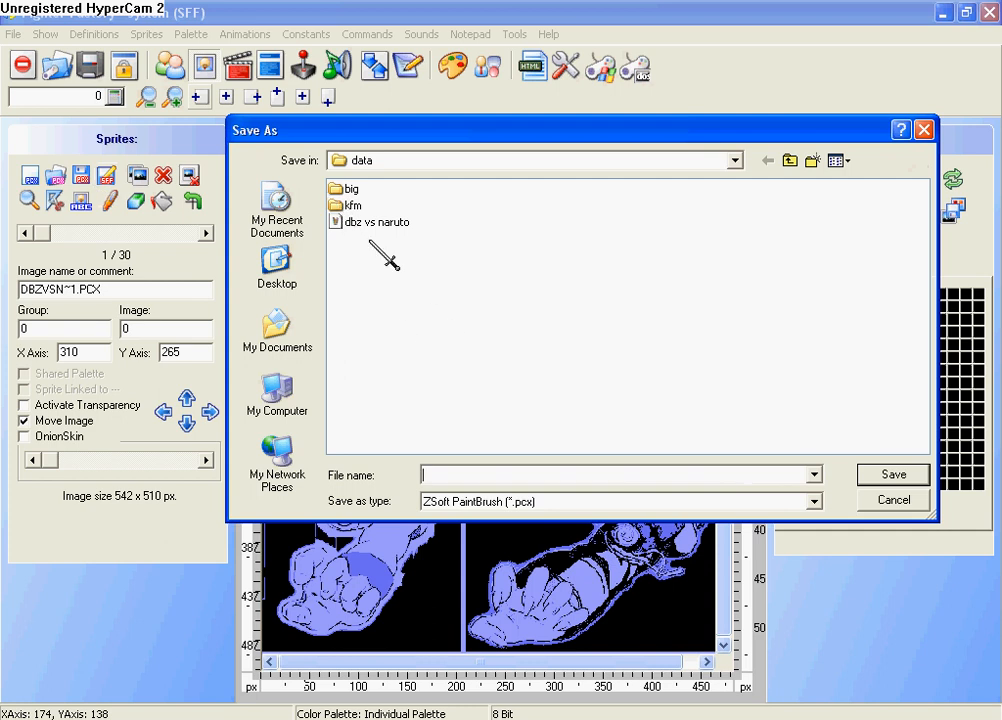
text(d)
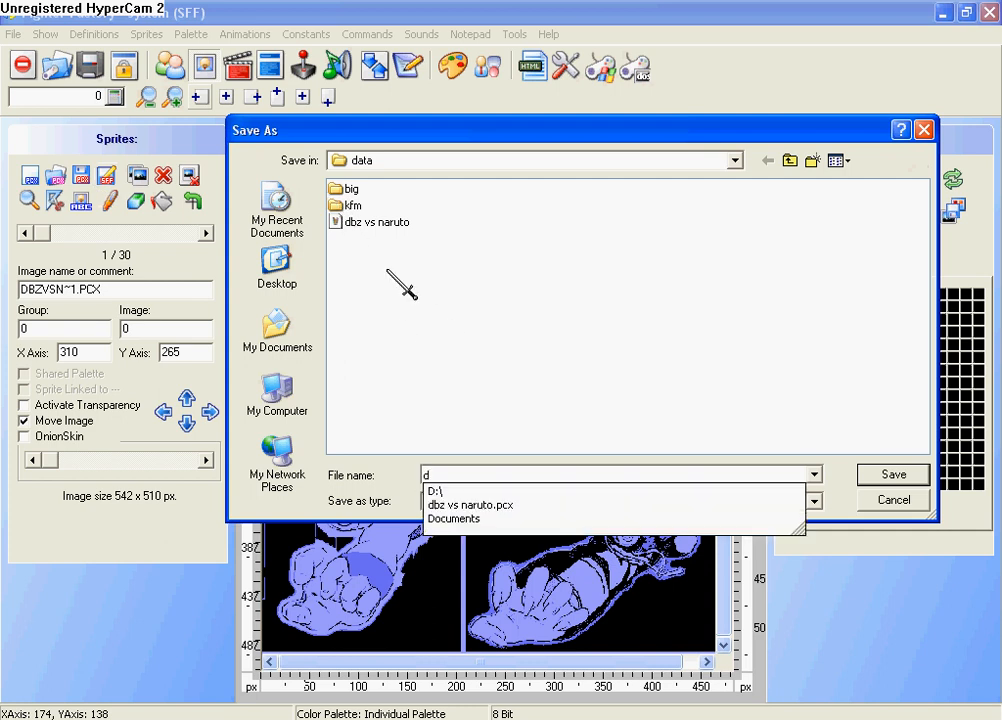
click(472, 504)
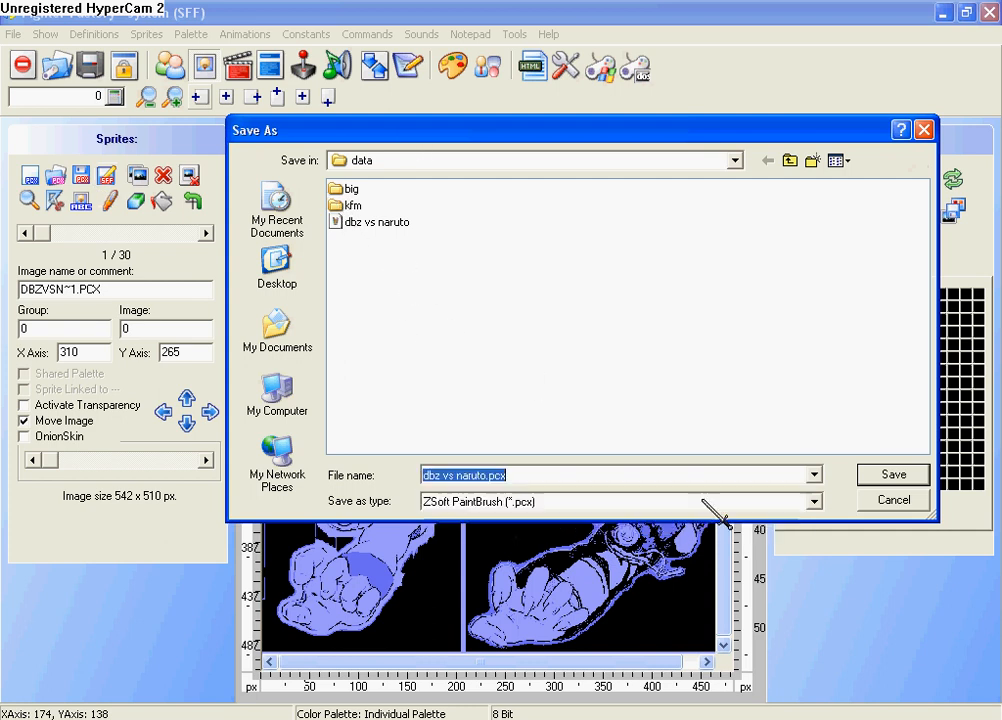
click(896, 474)
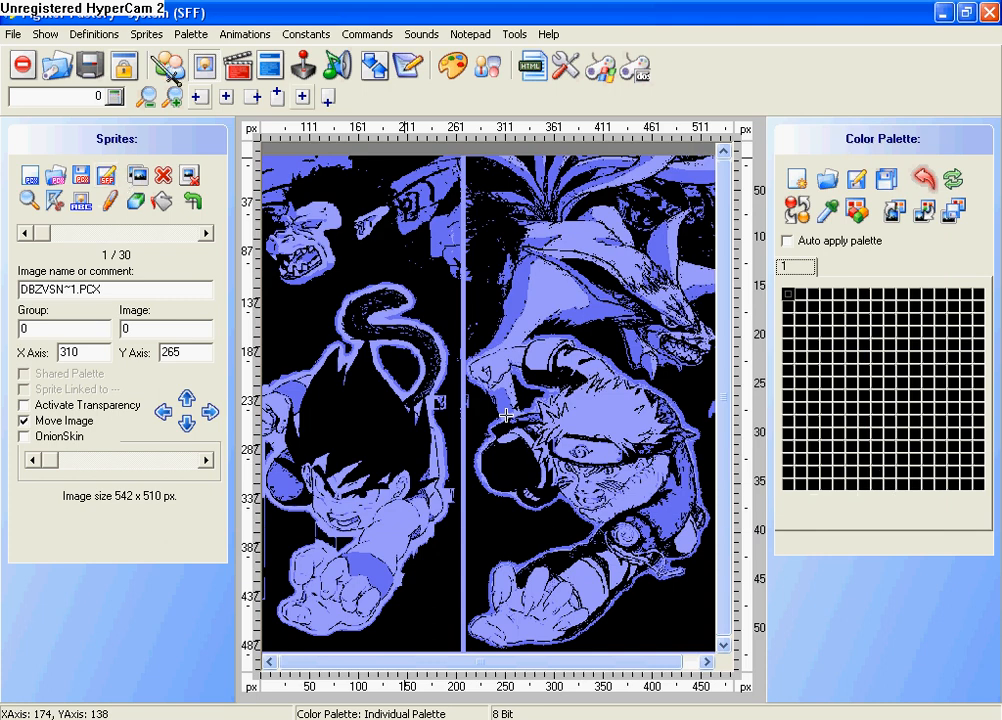
- Run Winmugen.exe from the mugen test folder to see the new title picture
click(156, 34)
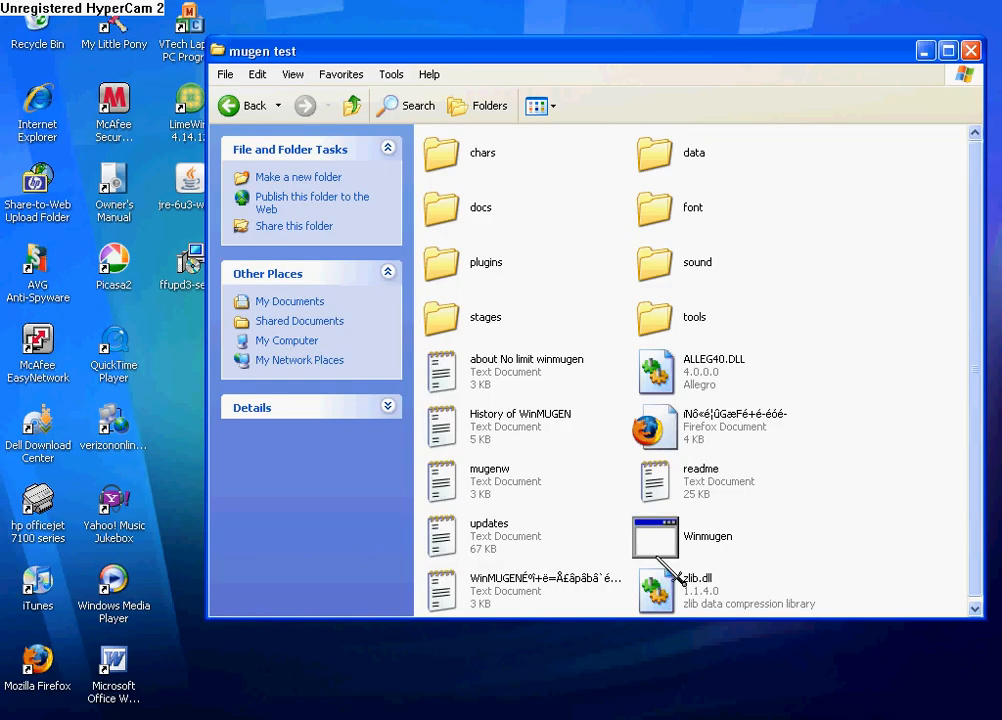
double_click(656, 536)
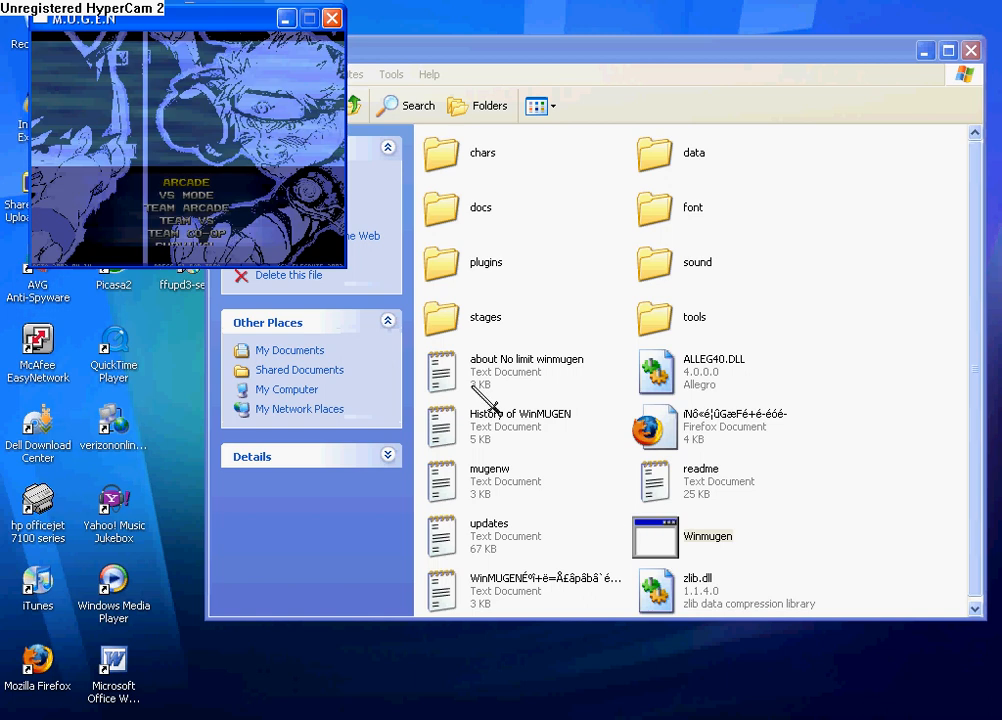